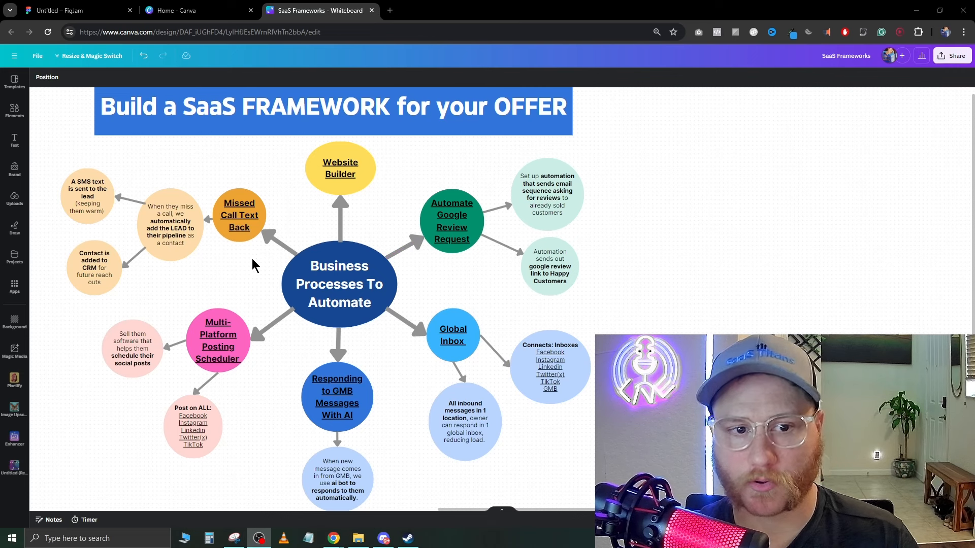
# Pick out the Website Builder, Global Inbox, Connects: Inboxes and Multi-Platform Posting Scheduler nodes.
pyautogui.click(340, 168)
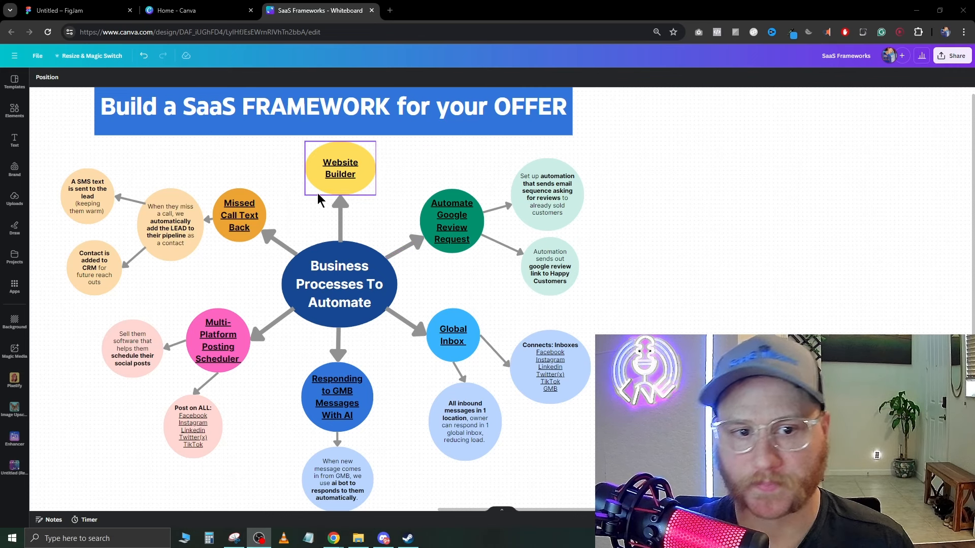
pyautogui.click(451, 220)
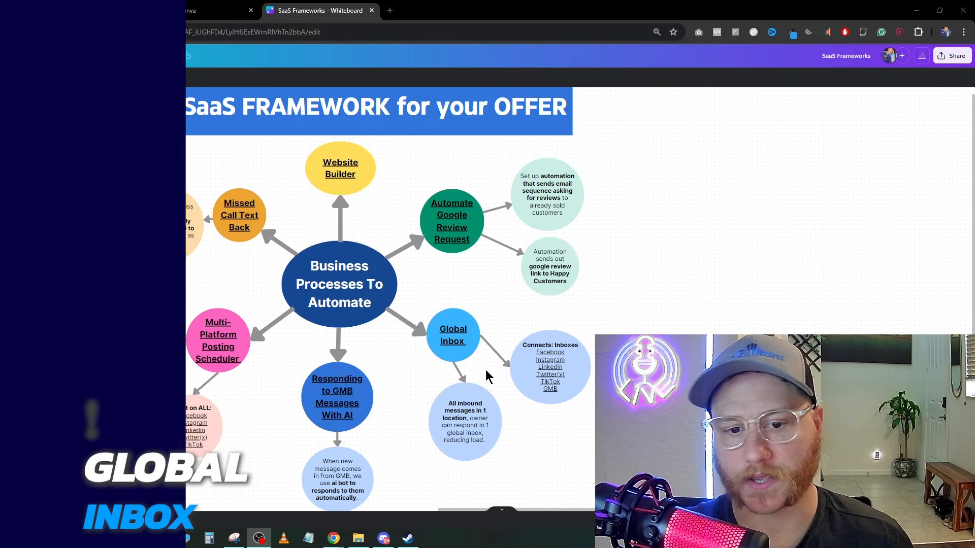
pyautogui.click(453, 335)
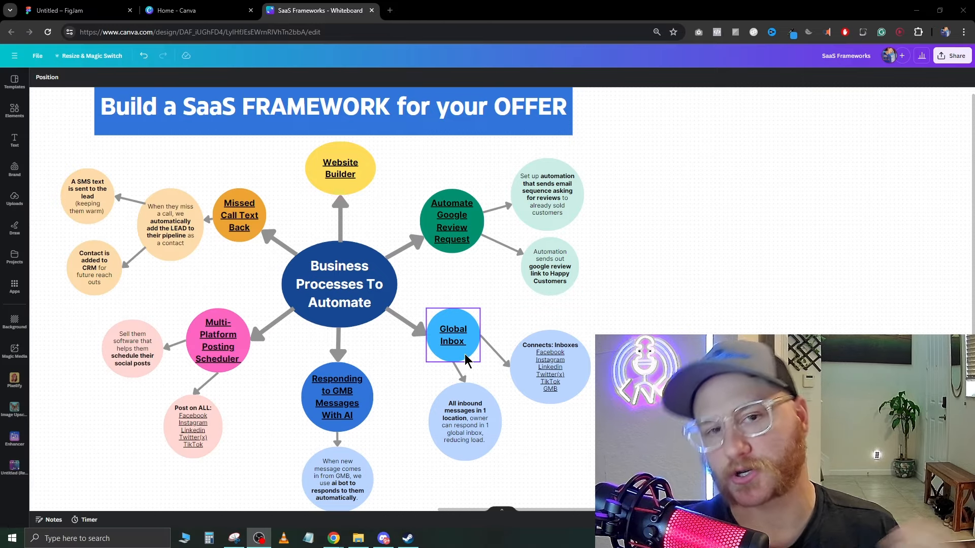
pyautogui.click(550, 366)
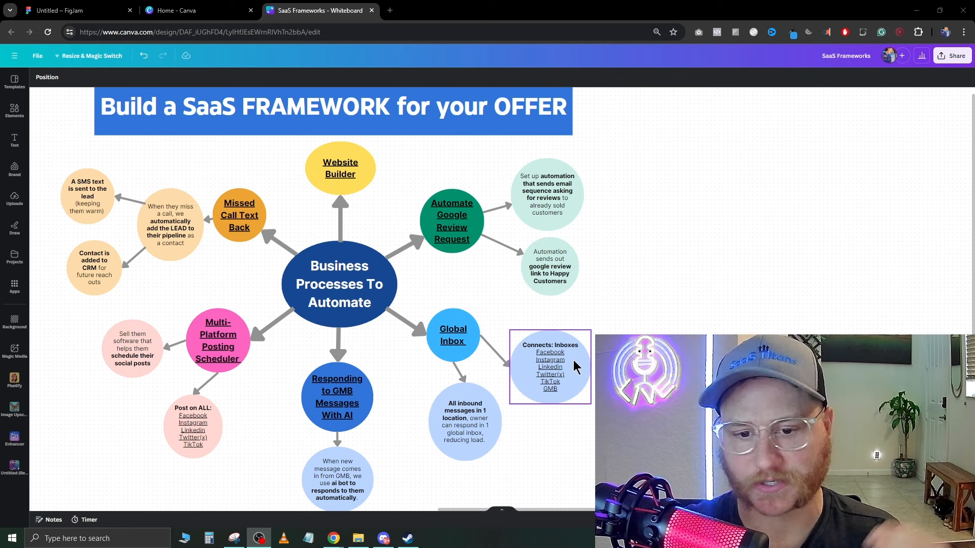
pyautogui.moveTo(584, 379)
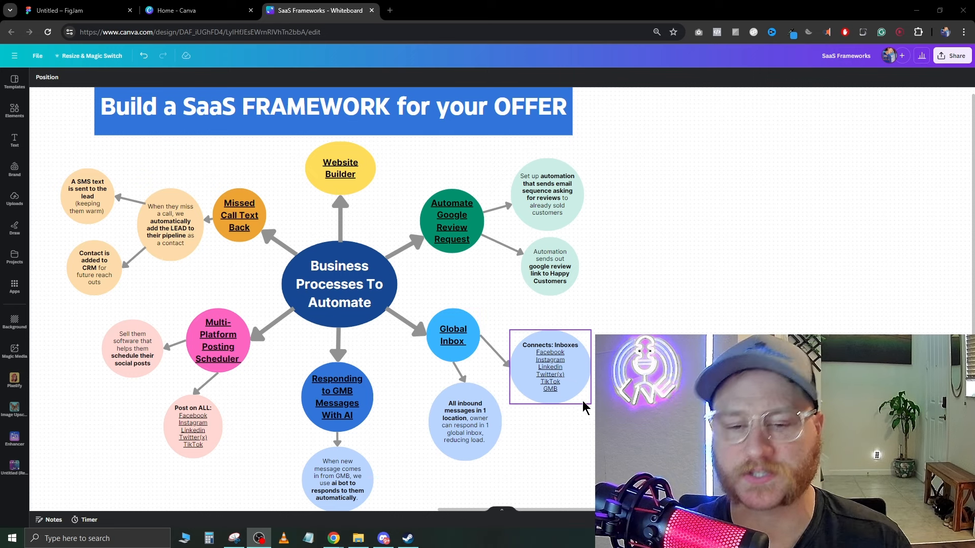
pyautogui.moveTo(540, 387)
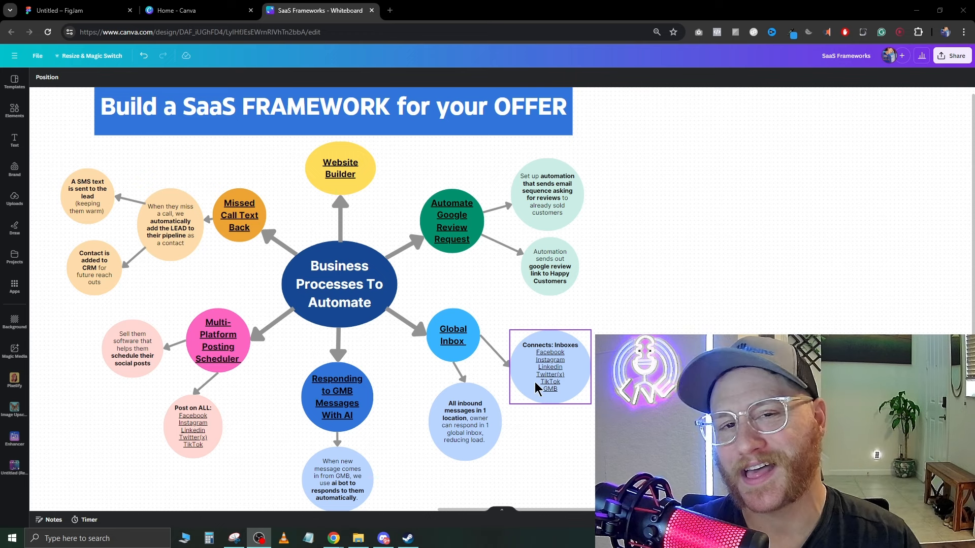
pyautogui.moveTo(551, 408)
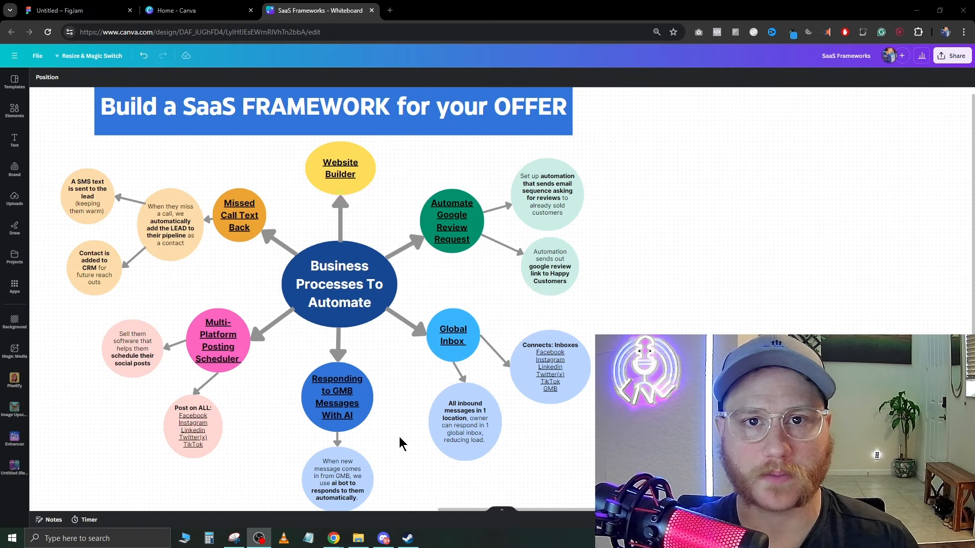
pyautogui.moveTo(409, 415)
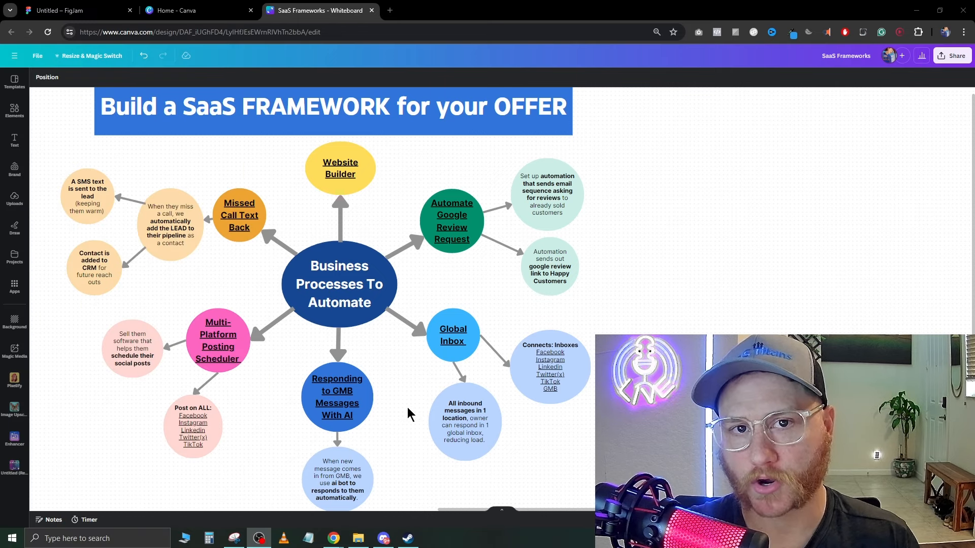
pyautogui.moveTo(416, 432)
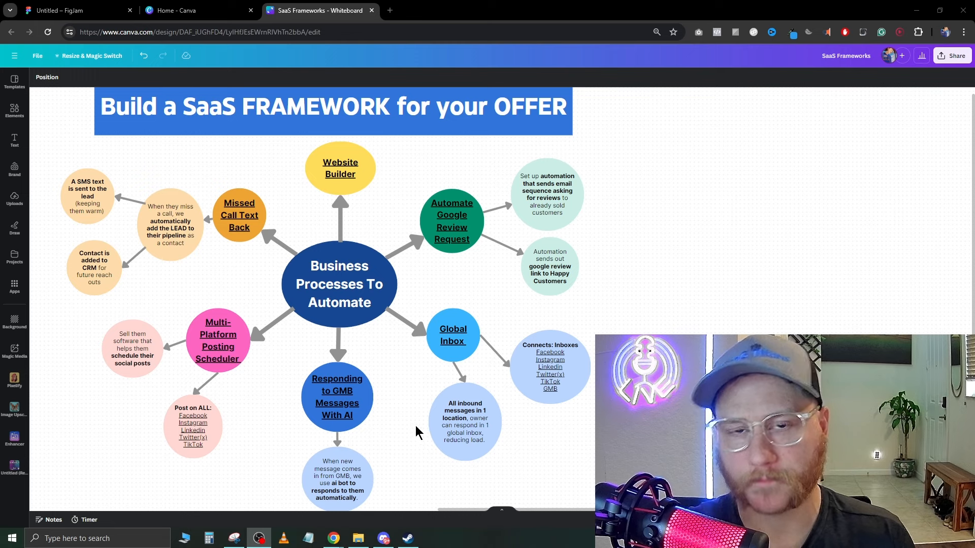
pyautogui.moveTo(418, 454)
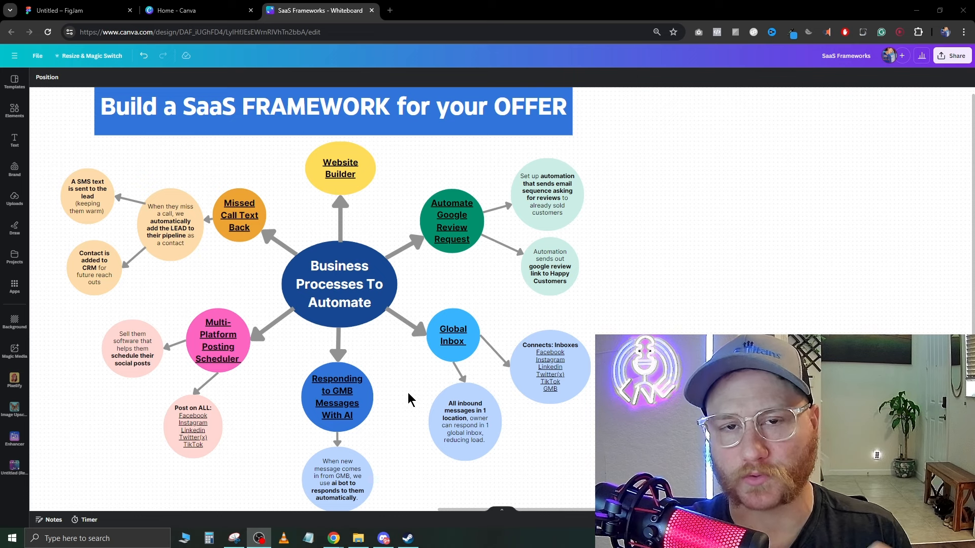
pyautogui.moveTo(421, 413)
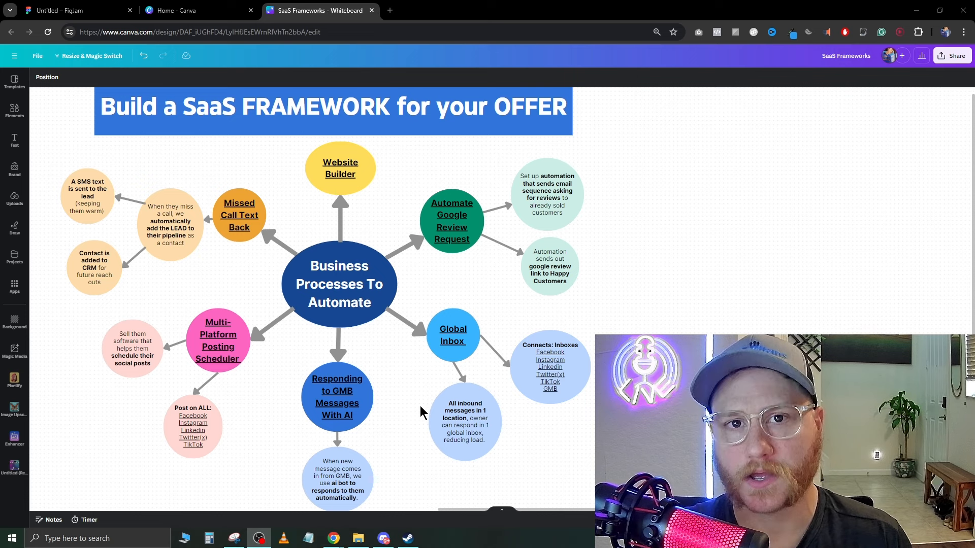
pyautogui.moveTo(398, 437)
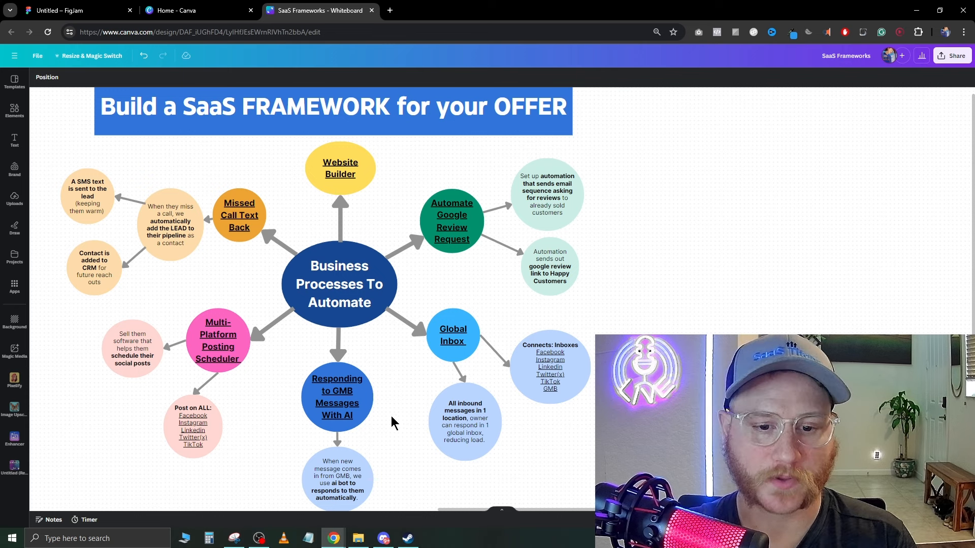
pyautogui.click(337, 396)
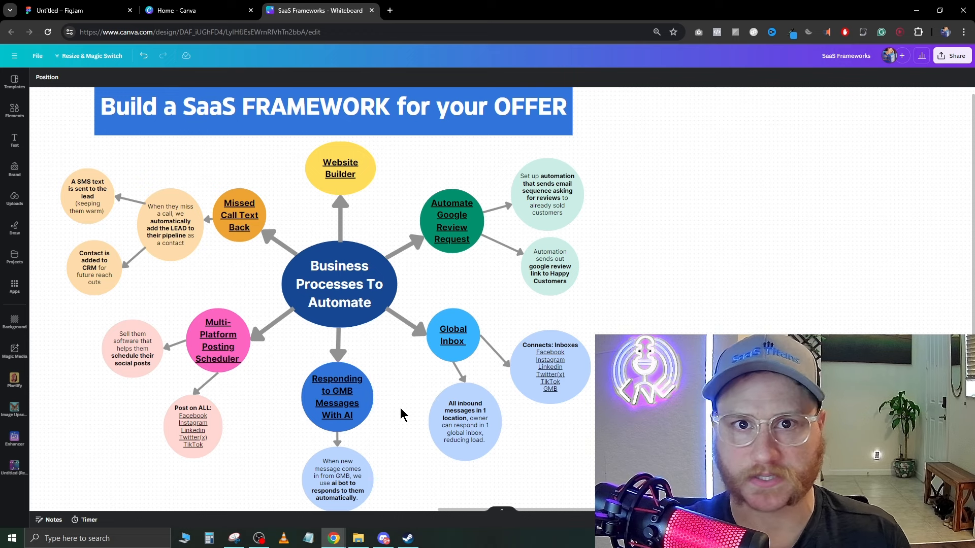
pyautogui.moveTo(271, 351)
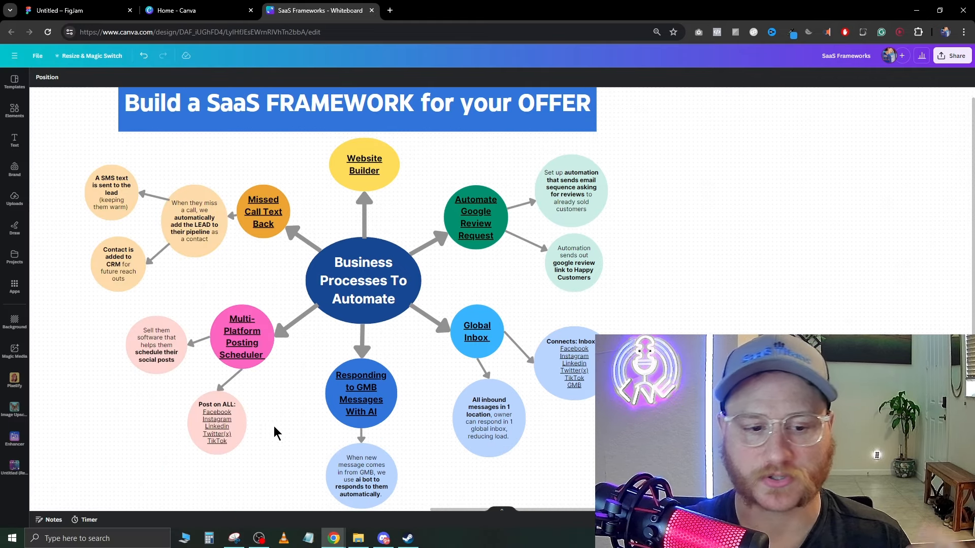
pyautogui.moveTo(281, 421)
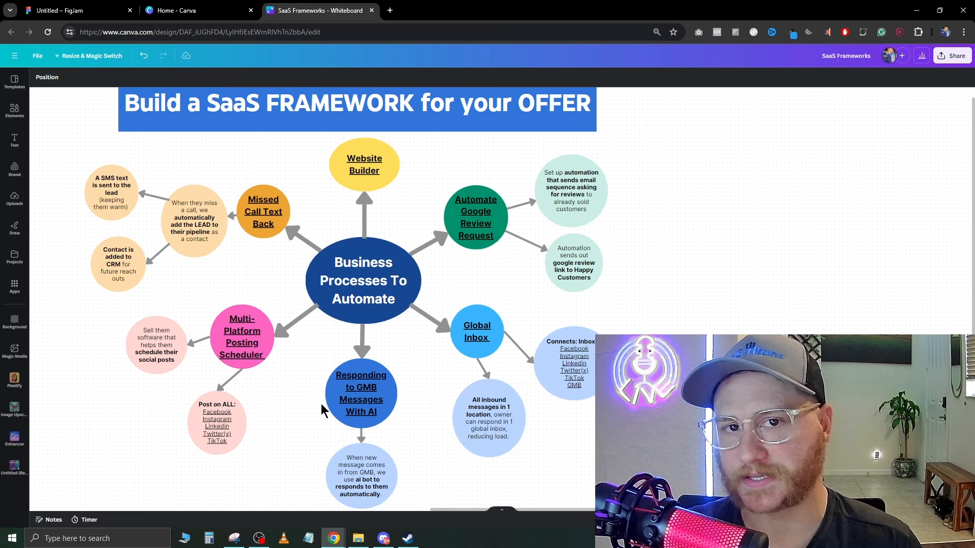
pyautogui.click(361, 392)
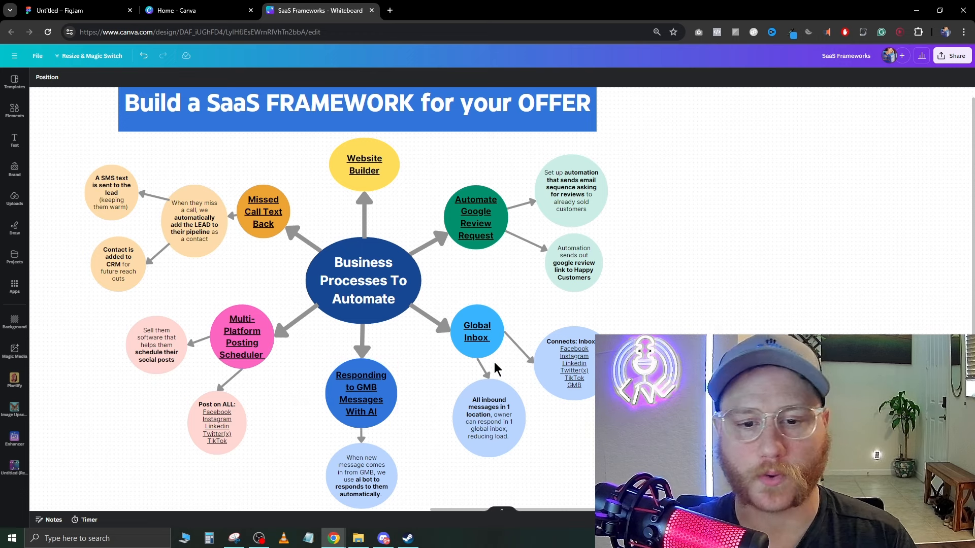
pyautogui.moveTo(491, 377)
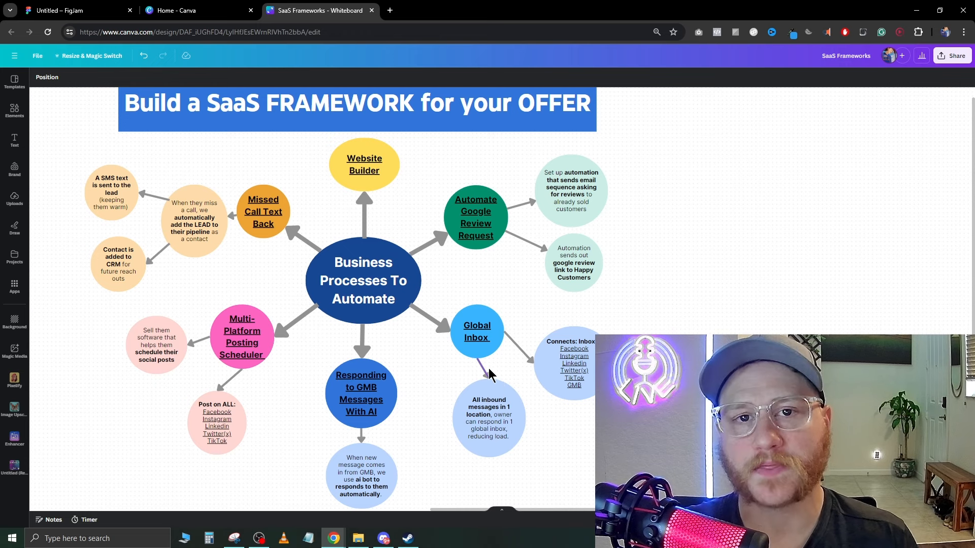
pyautogui.moveTo(448, 395)
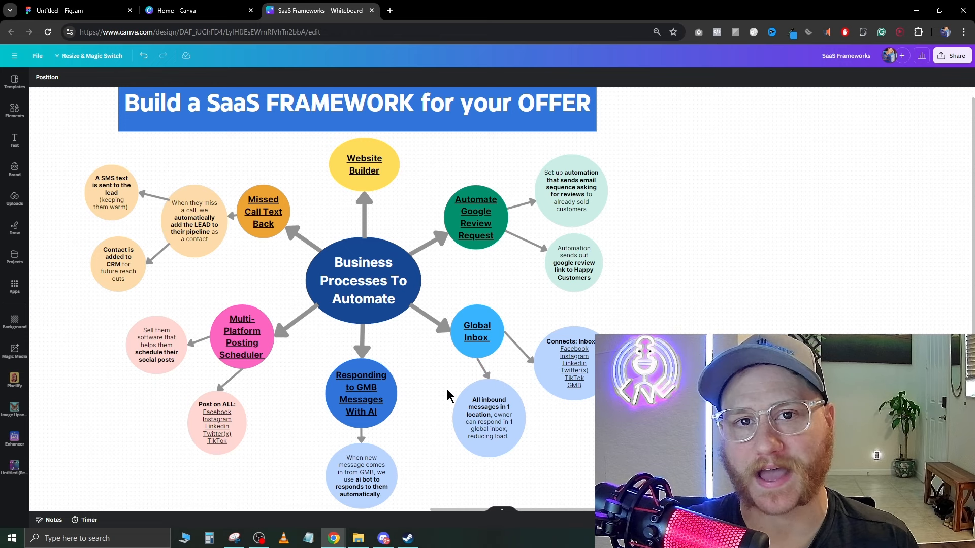
pyautogui.moveTo(432, 381)
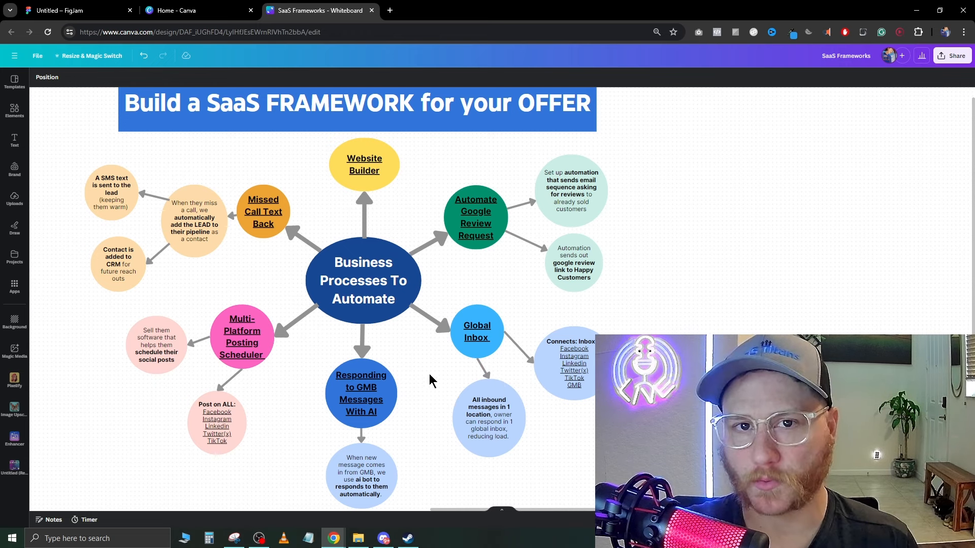
pyautogui.click(241, 336)
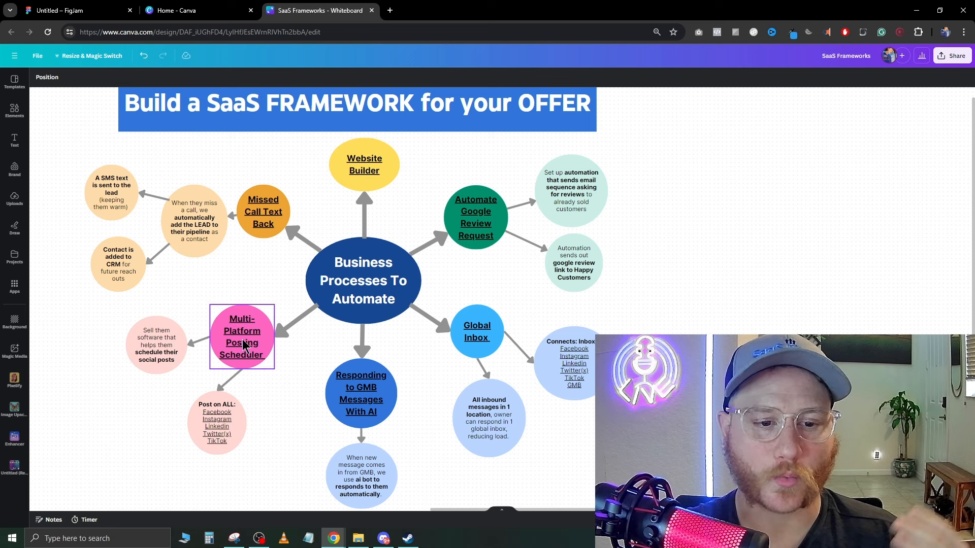
pyautogui.click(476, 331)
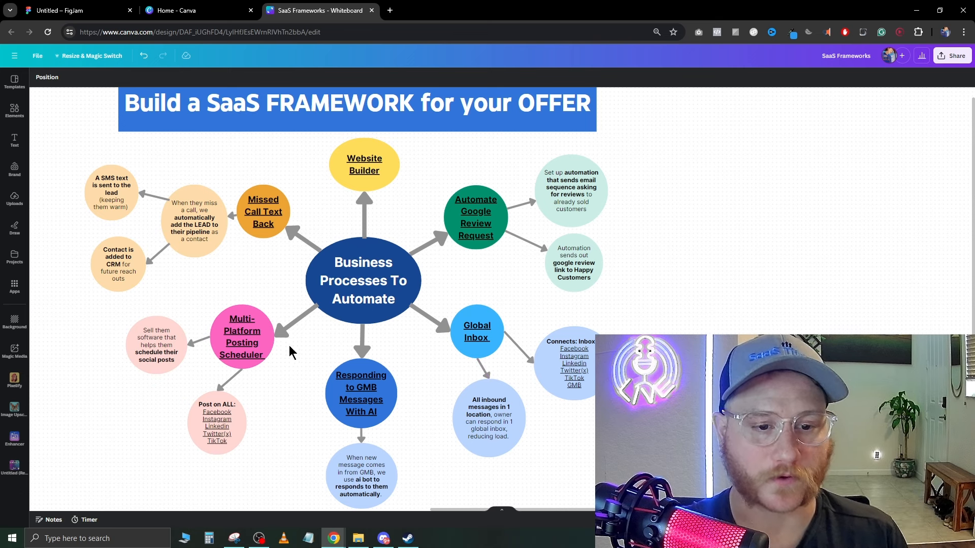
# Drag the copied Website Builder node above its copied cluster, then deselect it.
pyautogui.click(241, 336)
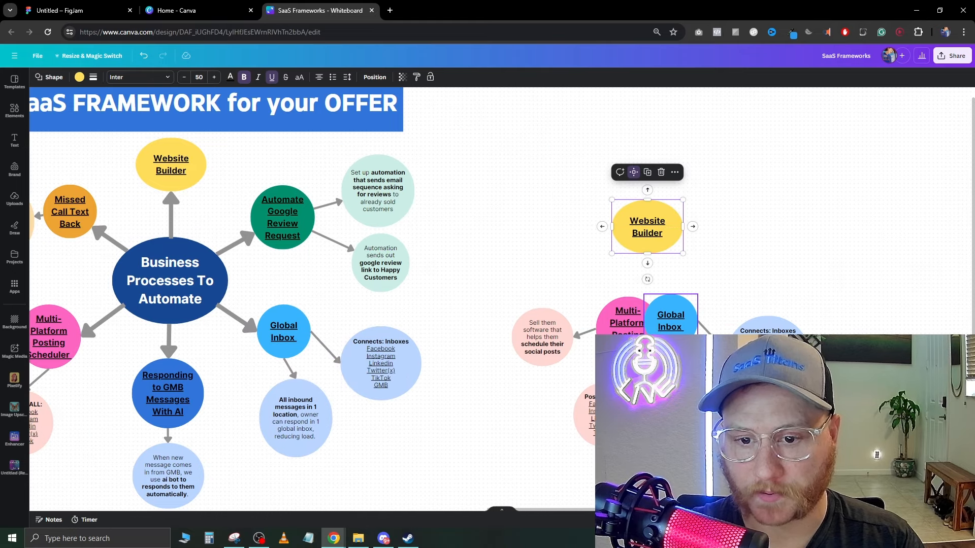
pyautogui.moveTo(646, 226); pyautogui.dragTo(672, 237)
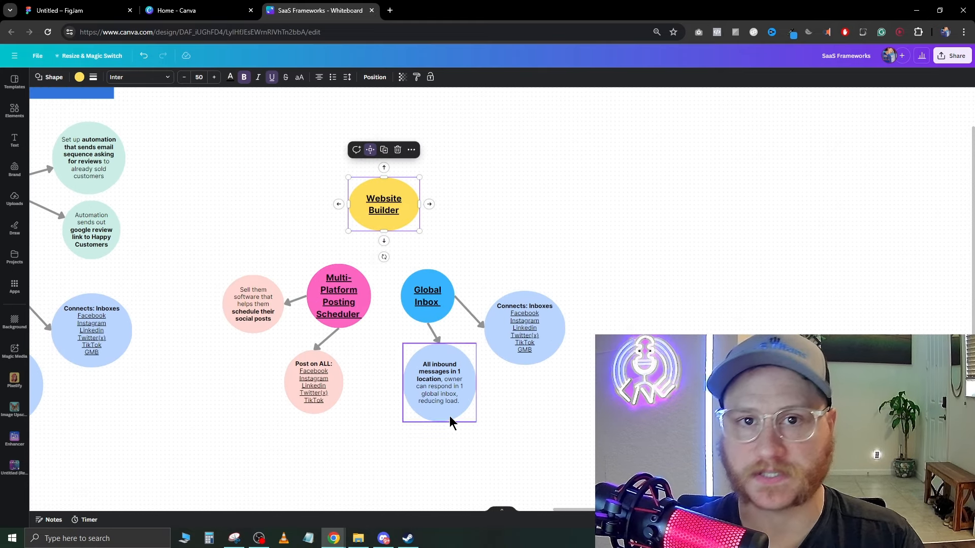
pyautogui.click(338, 295)
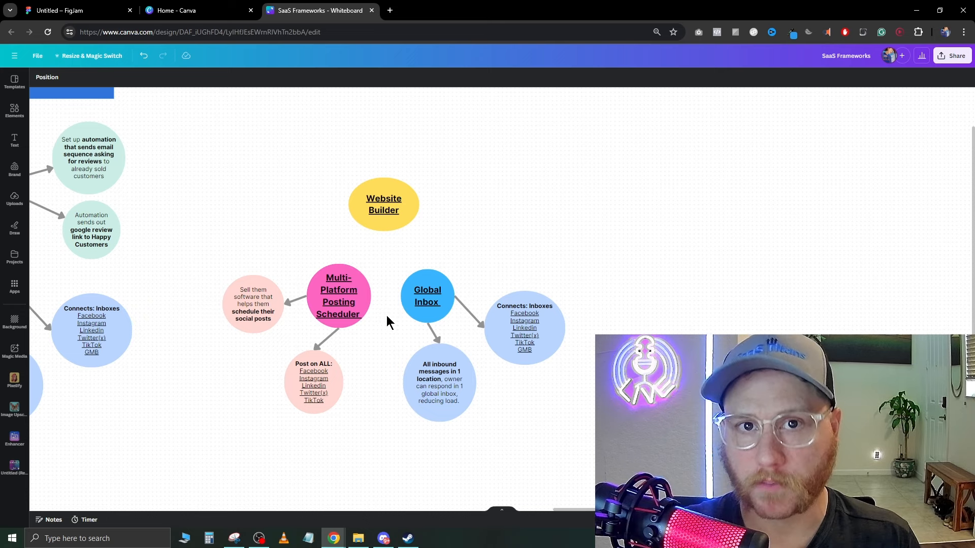
pyautogui.moveTo(400, 368)
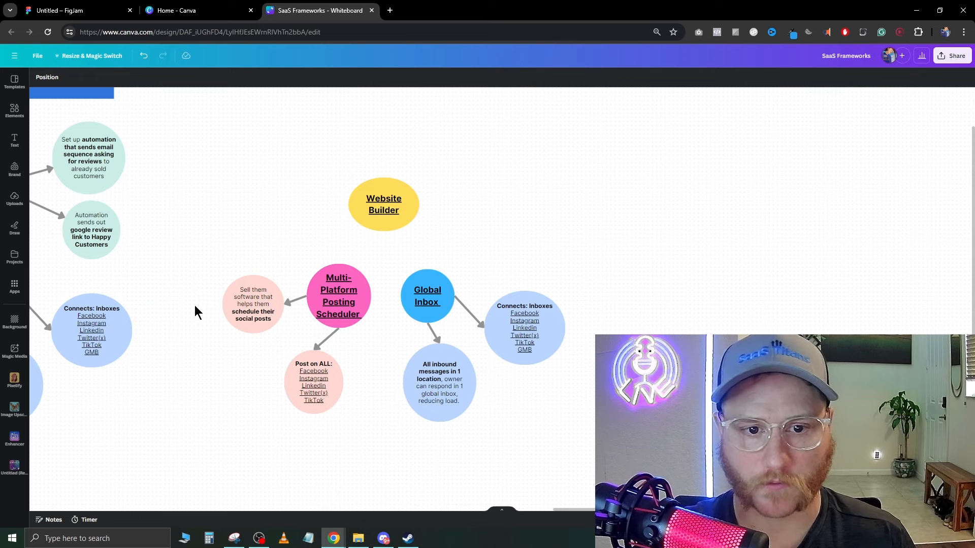
pyautogui.moveTo(384, 335)
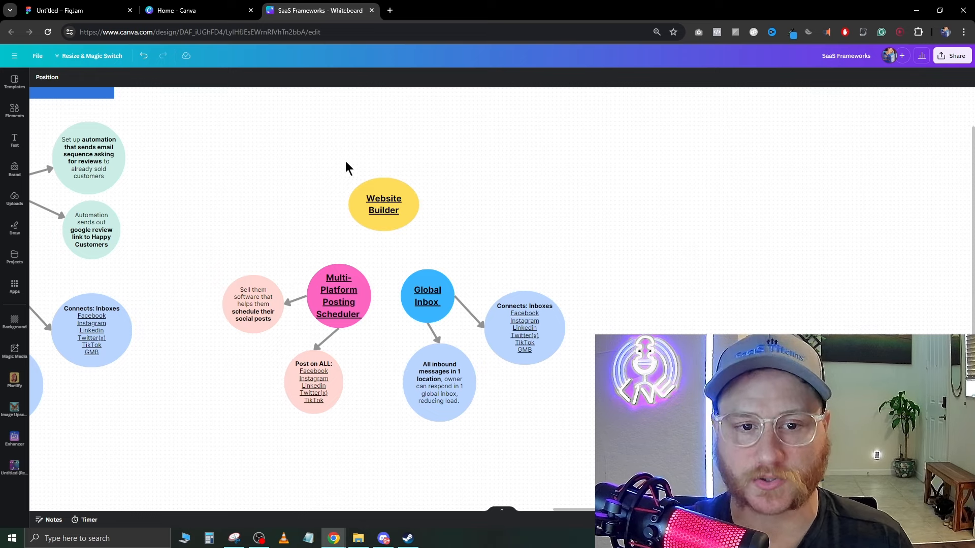
pyautogui.moveTo(404, 339)
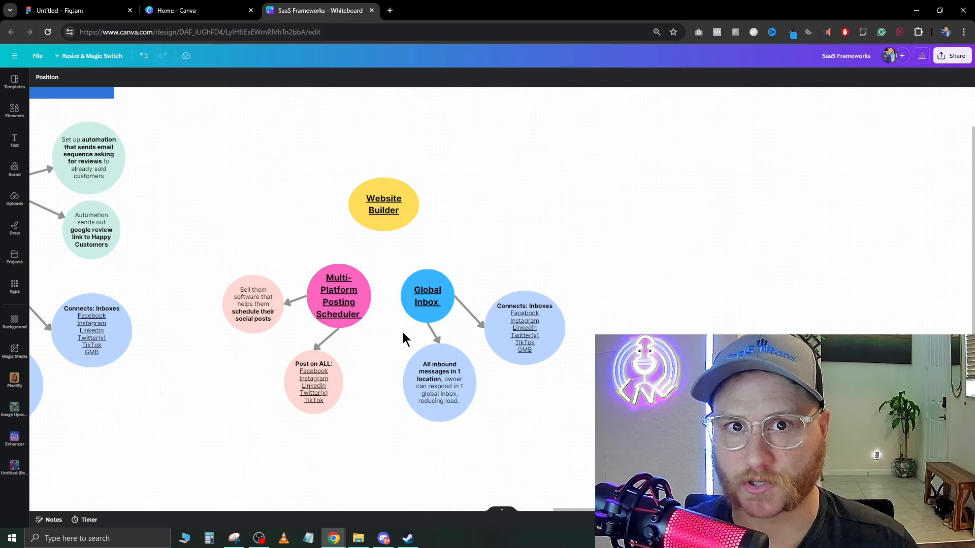
pyautogui.moveTo(398, 360)
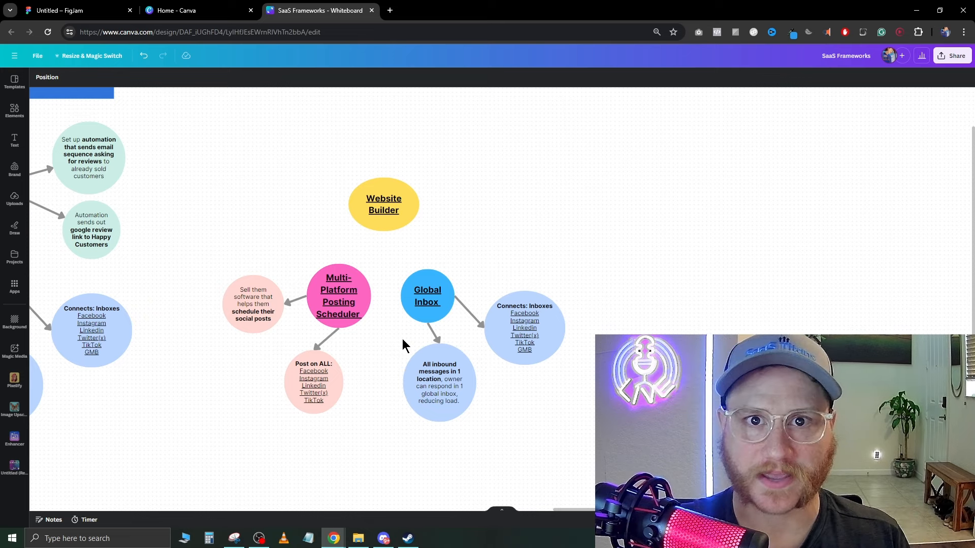
pyautogui.moveTo(382, 335)
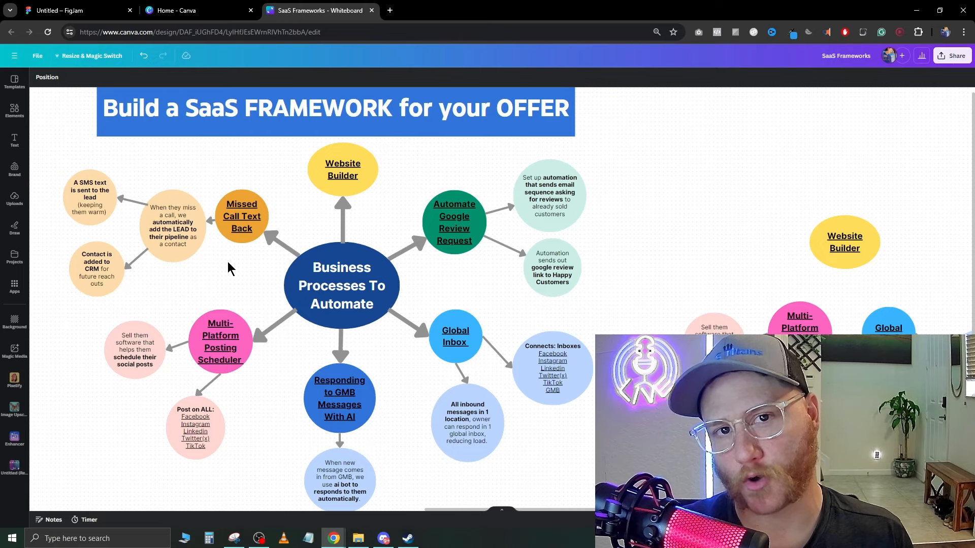
pyautogui.click(173, 225)
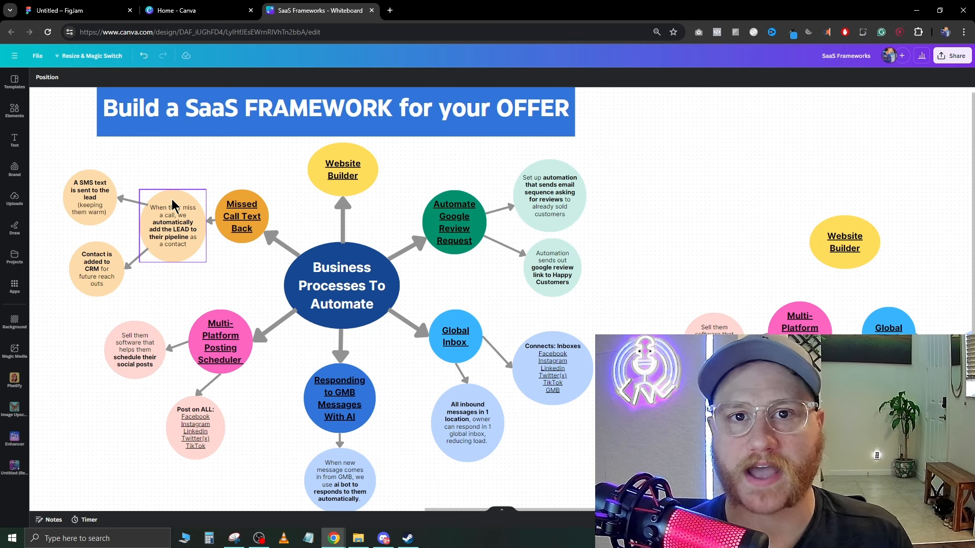
pyautogui.click(343, 169)
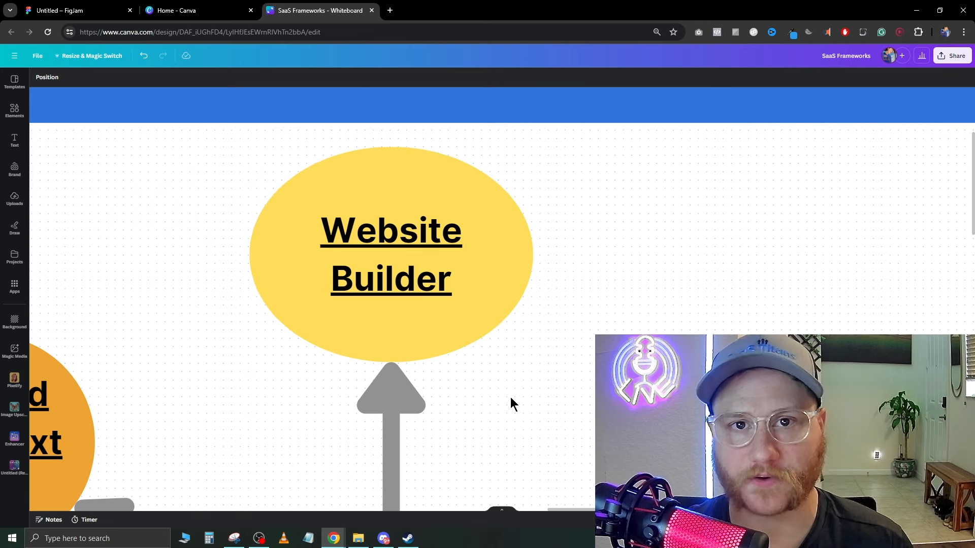
pyautogui.moveTo(567, 415)
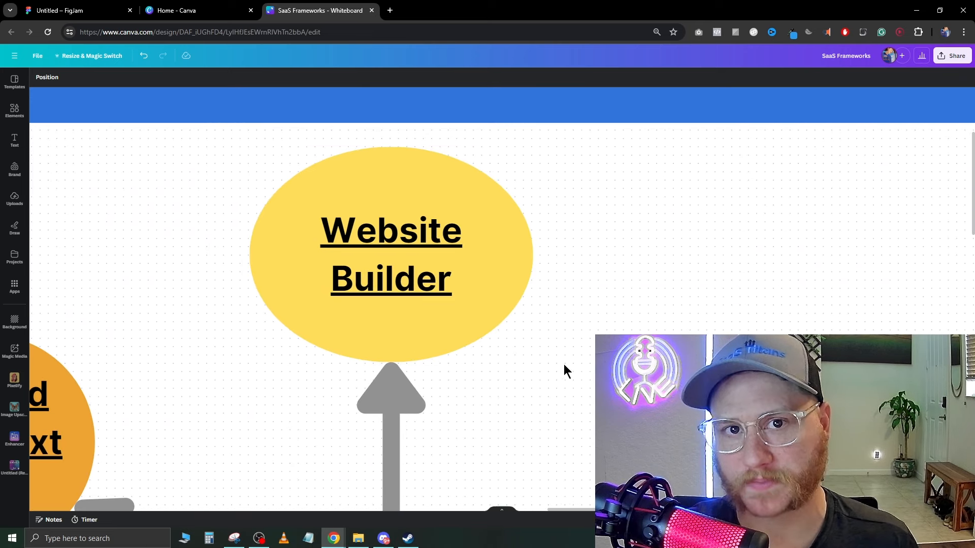
pyautogui.moveTo(549, 377)
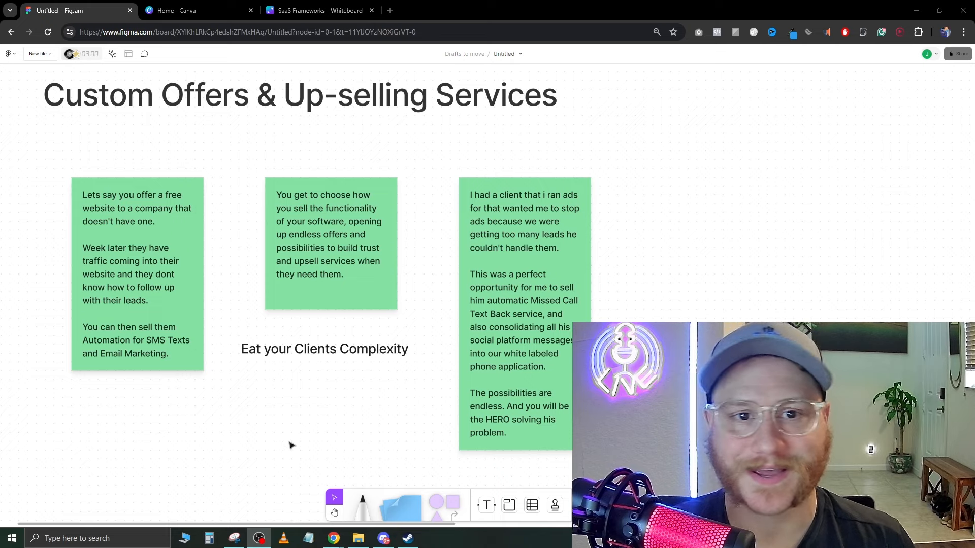
pyautogui.moveTo(281, 433)
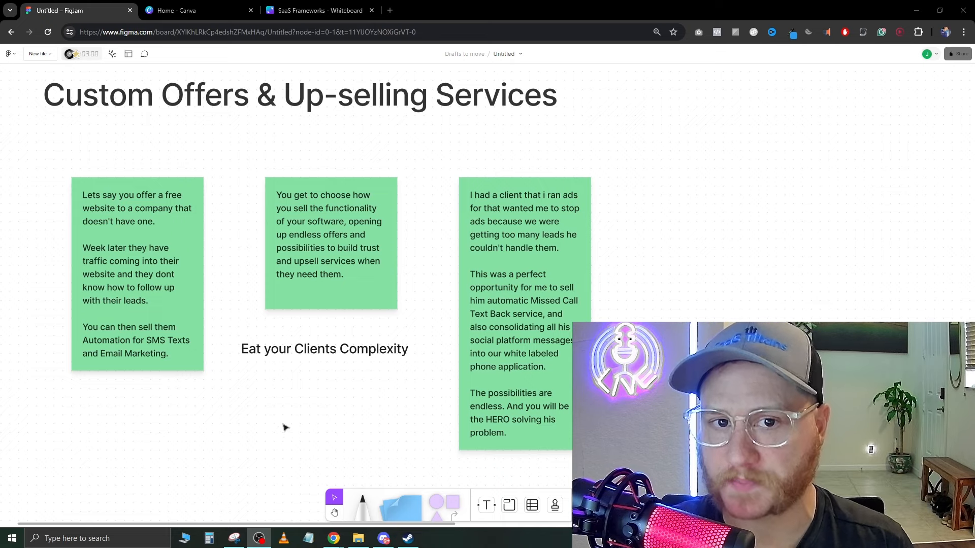
pyautogui.moveTo(260, 387)
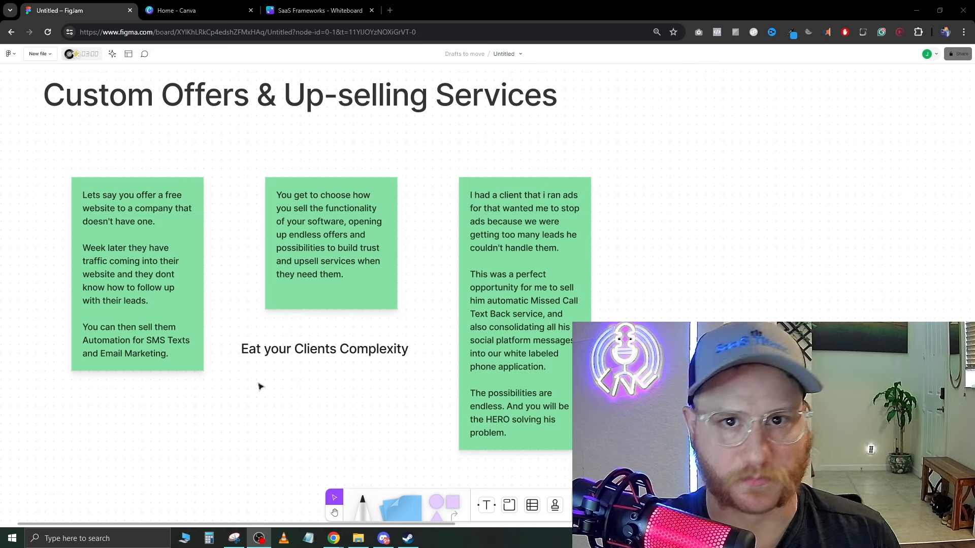
pyautogui.moveTo(328, 440)
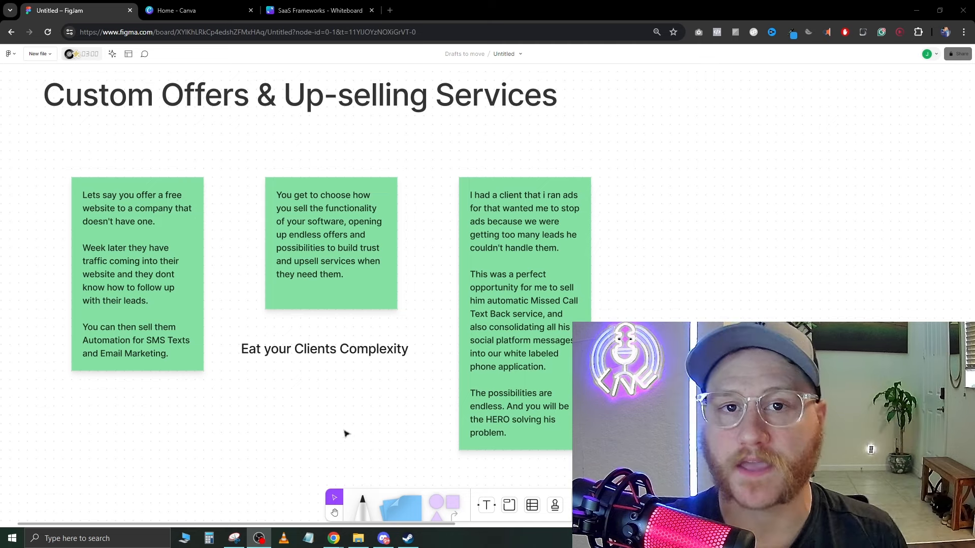
pyautogui.moveTo(336, 441)
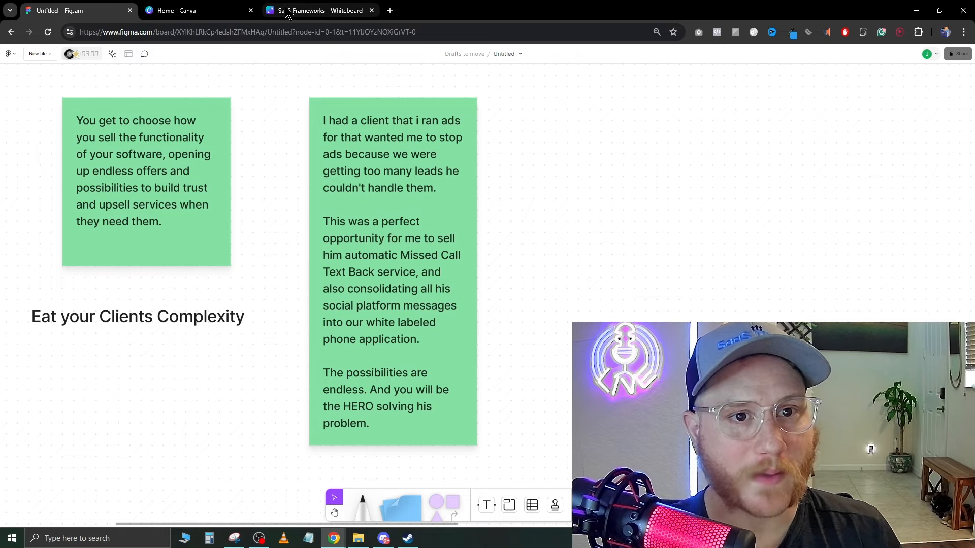
# Switch to the SaaS Frameworks whiteboard and select the Business Processes hub and Website Builder node.
pyautogui.click(319, 11)
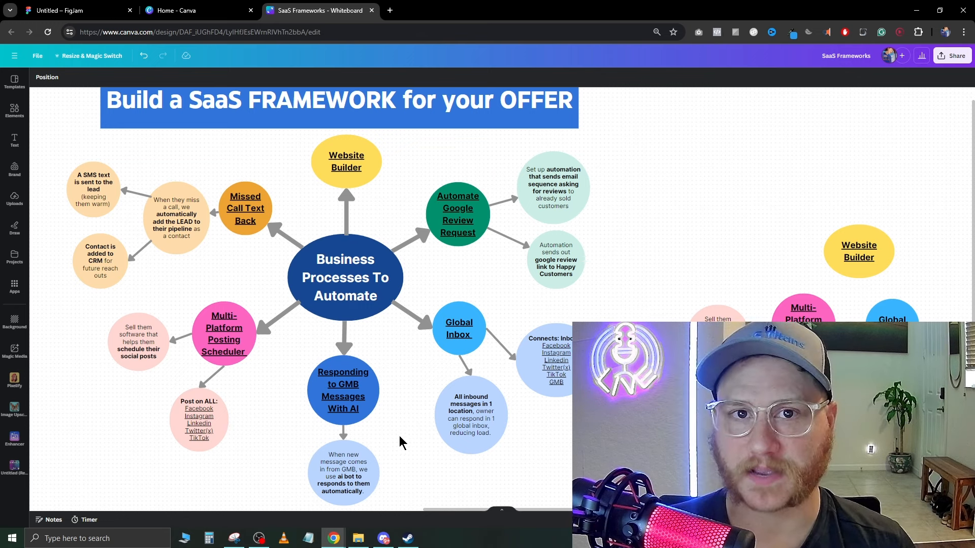
pyautogui.click(345, 277)
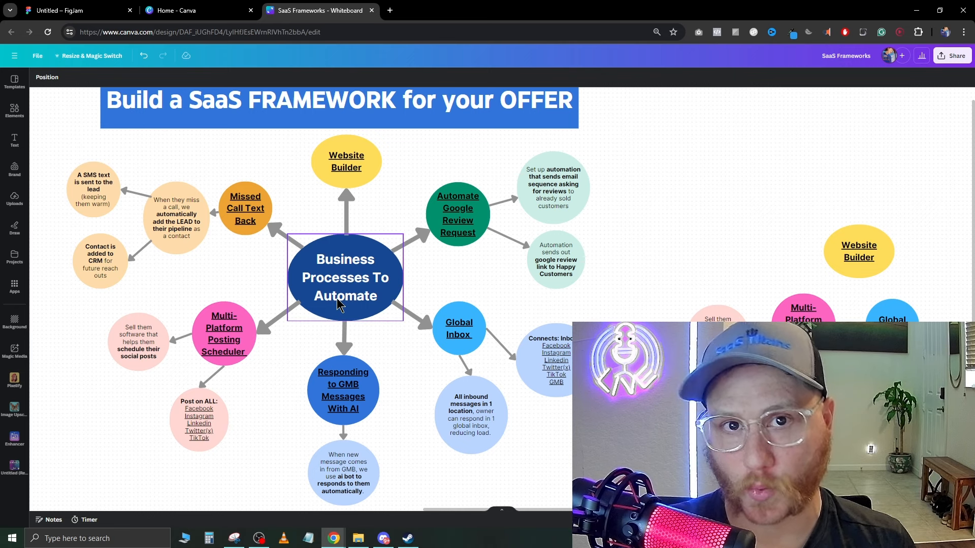
pyautogui.click(346, 161)
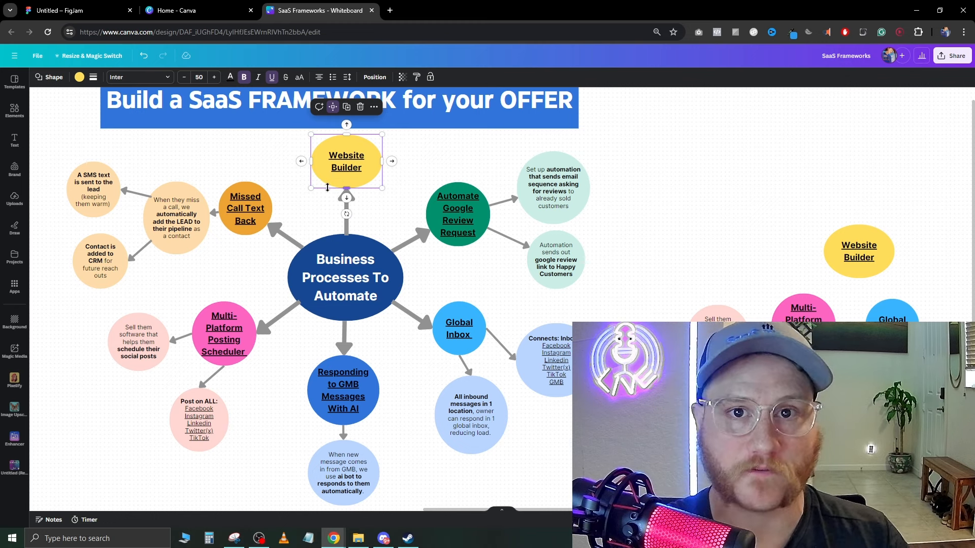
pyautogui.click(370, 266)
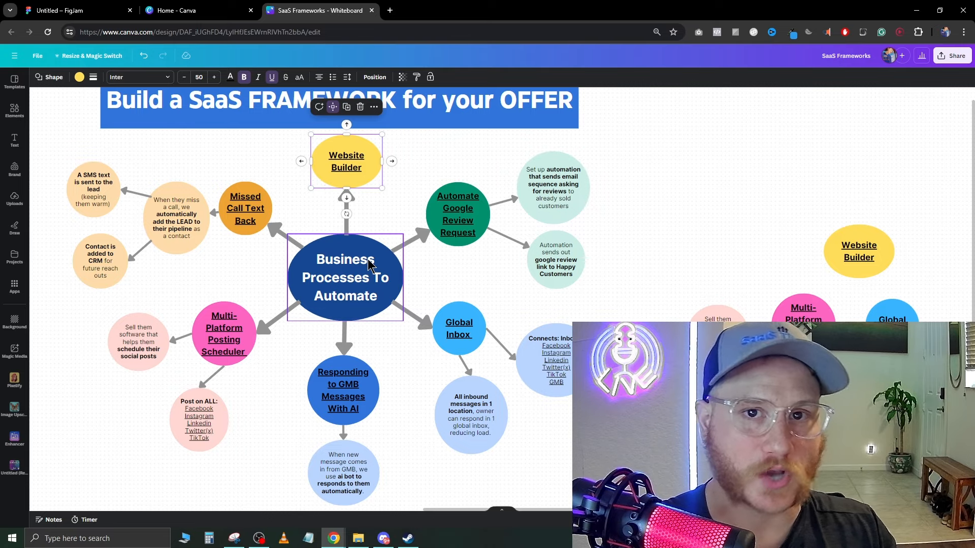